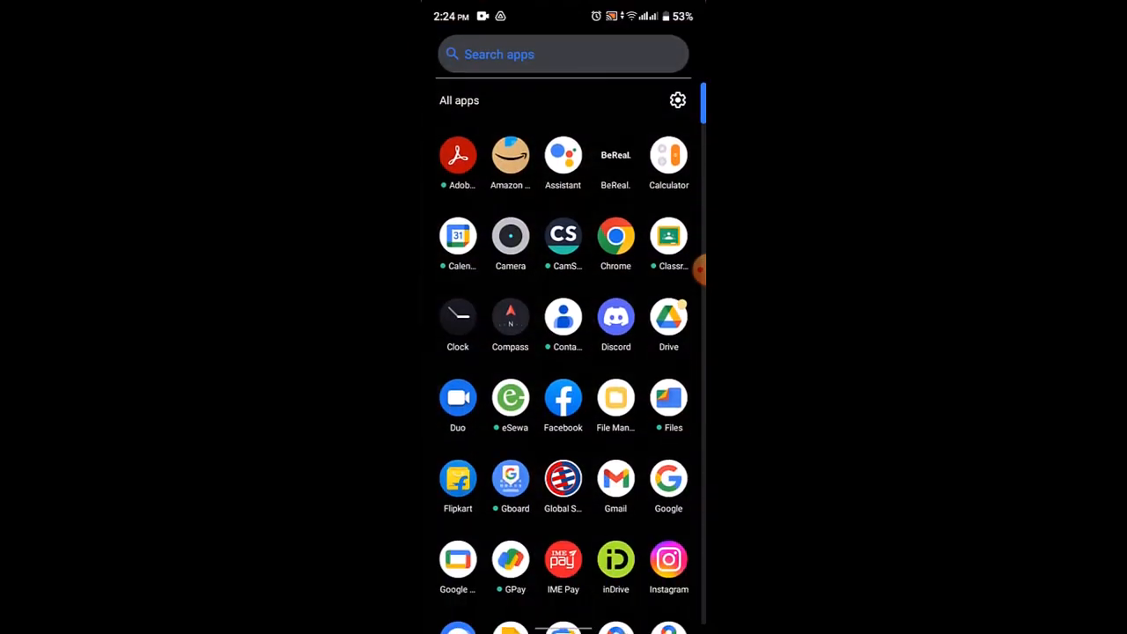
# Search the app drawer for 'Pl' and open Google Play Store.
pyautogui.click(563, 54)
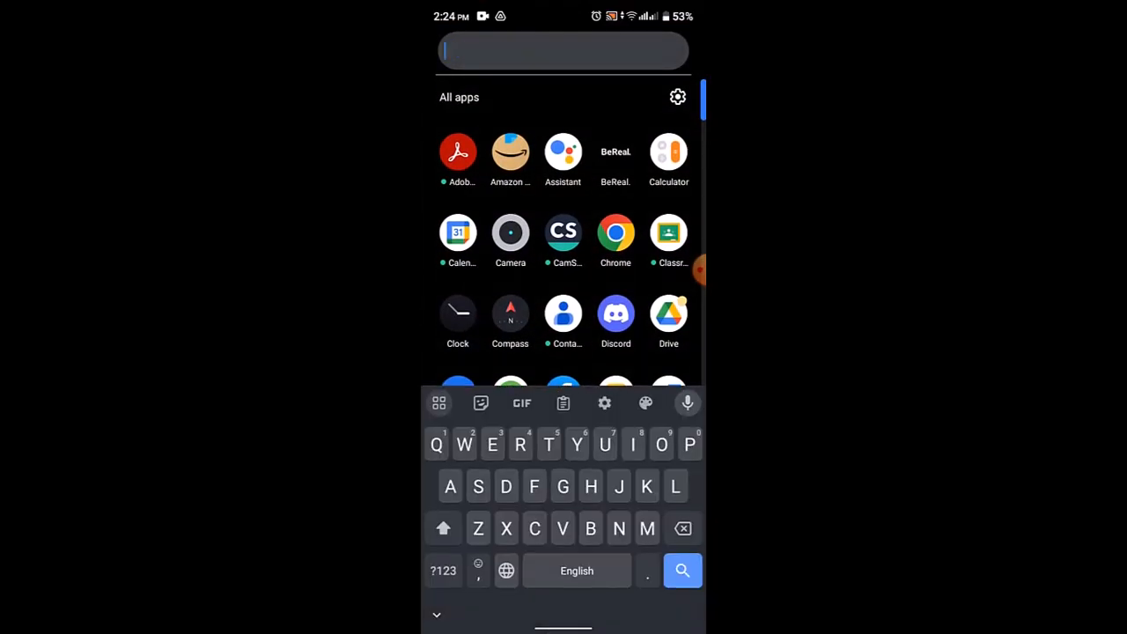
pyautogui.write('Pl')
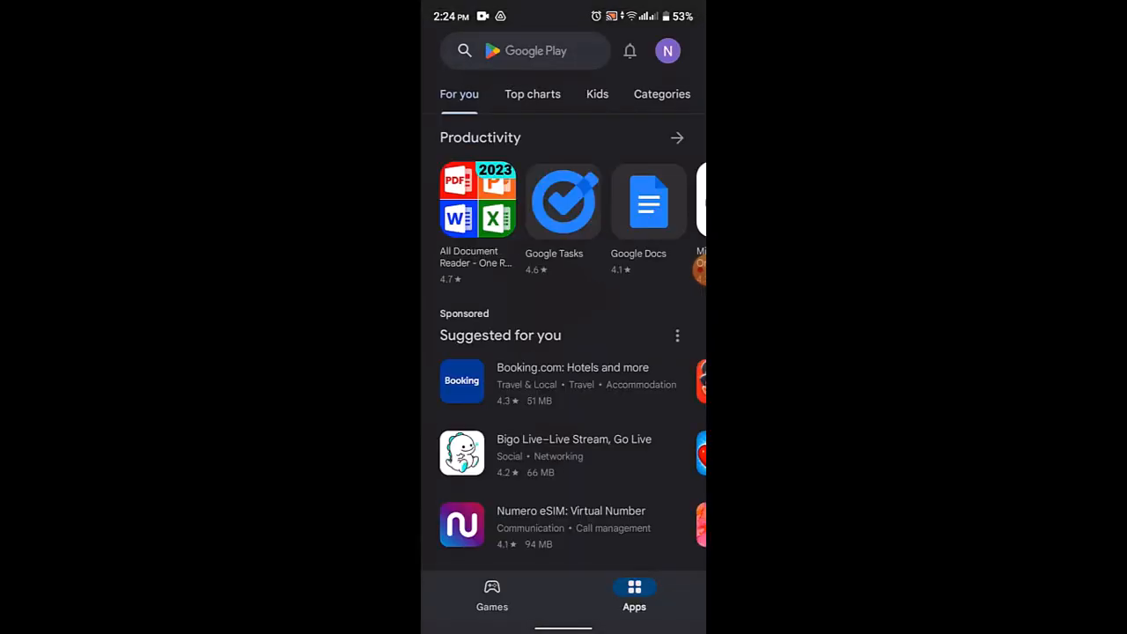
# Browse the Play Store For you page, then return to the app drawer.
pyautogui.click(534, 50)
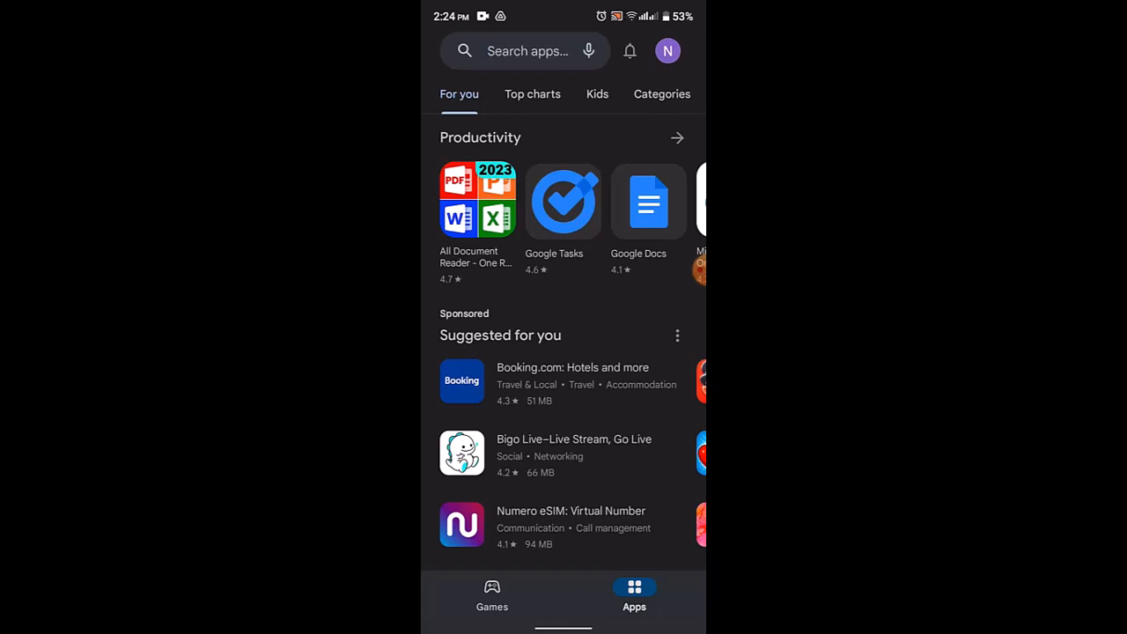
pyautogui.scroll(-3)
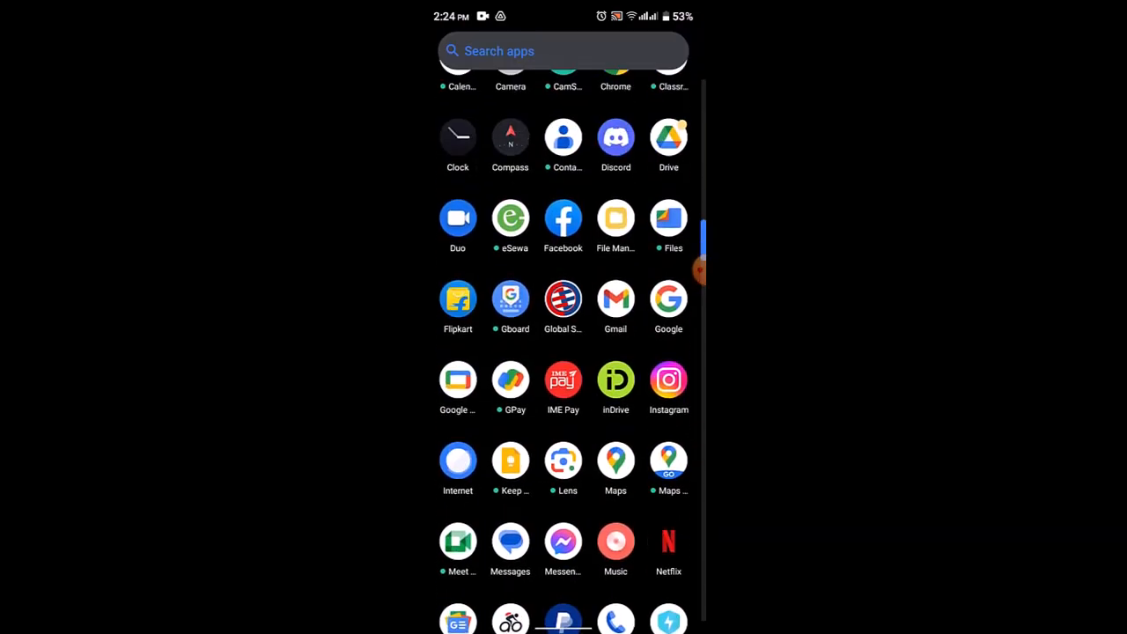
# Scroll the app drawer to Google Play Store and open its App info.
pyautogui.scroll(-3)
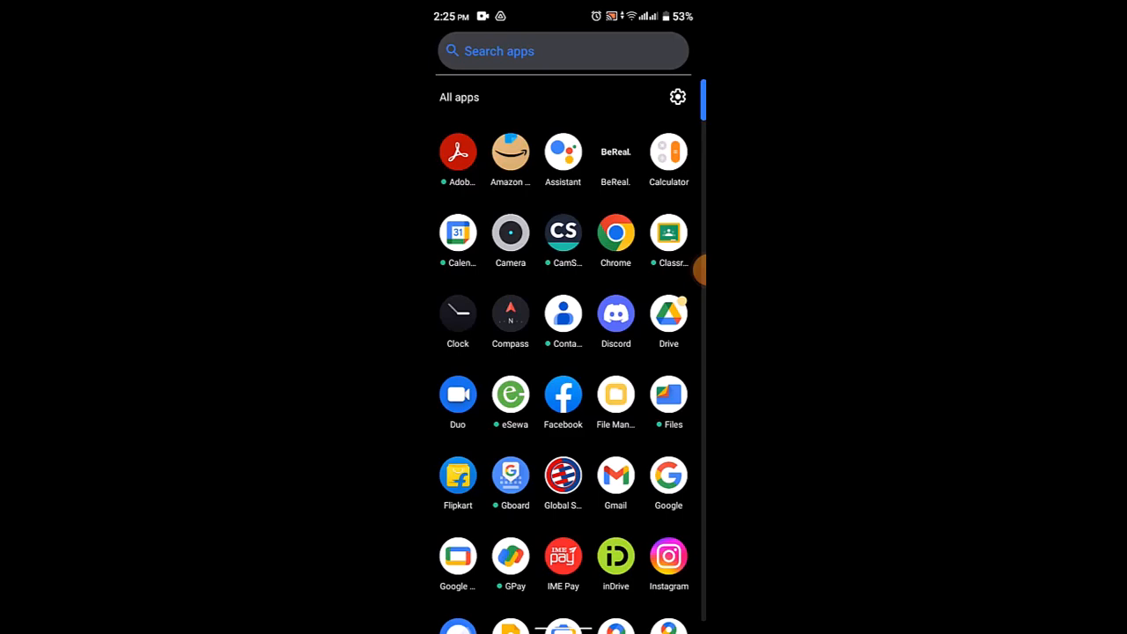
pyautogui.scroll(-3)
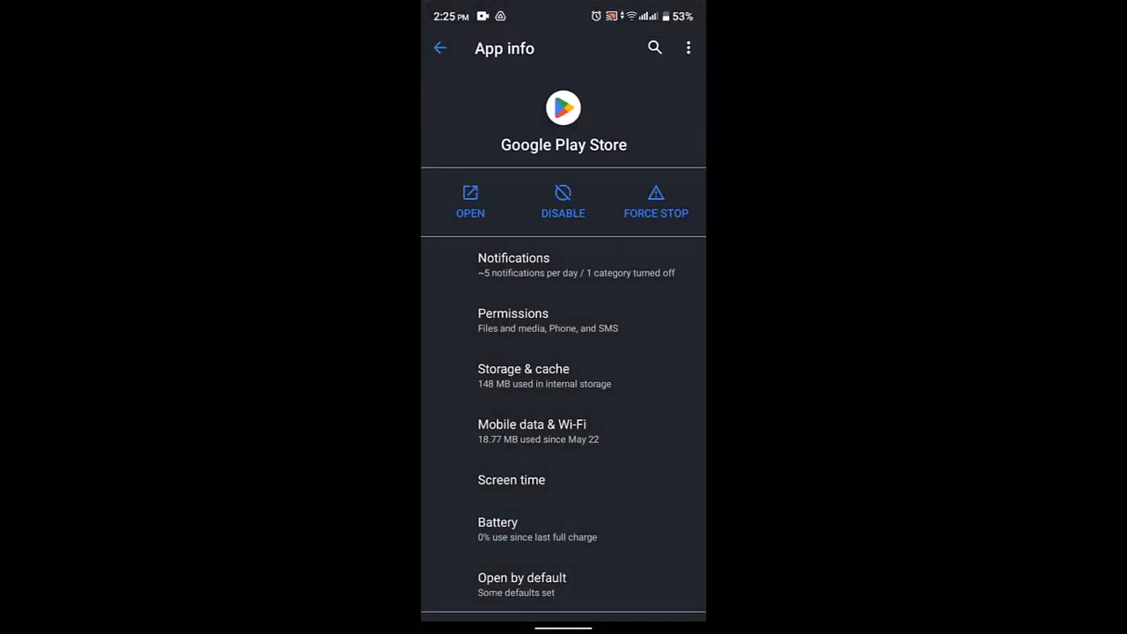
# Clear Google Play Store's cache to 0 B and delete its app data.
pyautogui.click(523, 369)
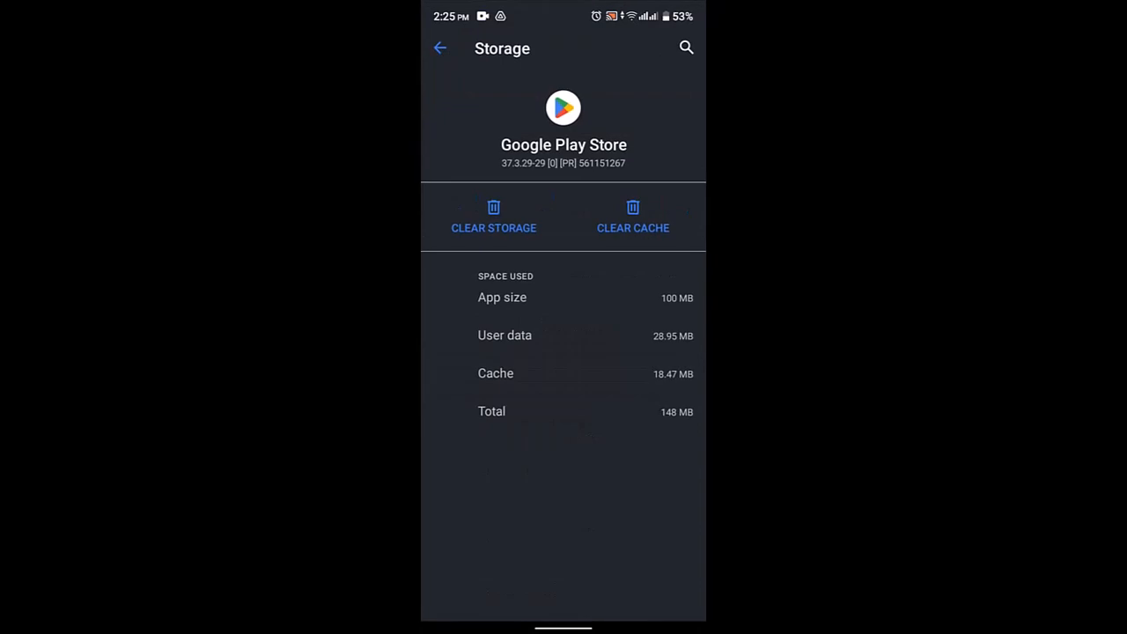
pyautogui.click(632, 217)
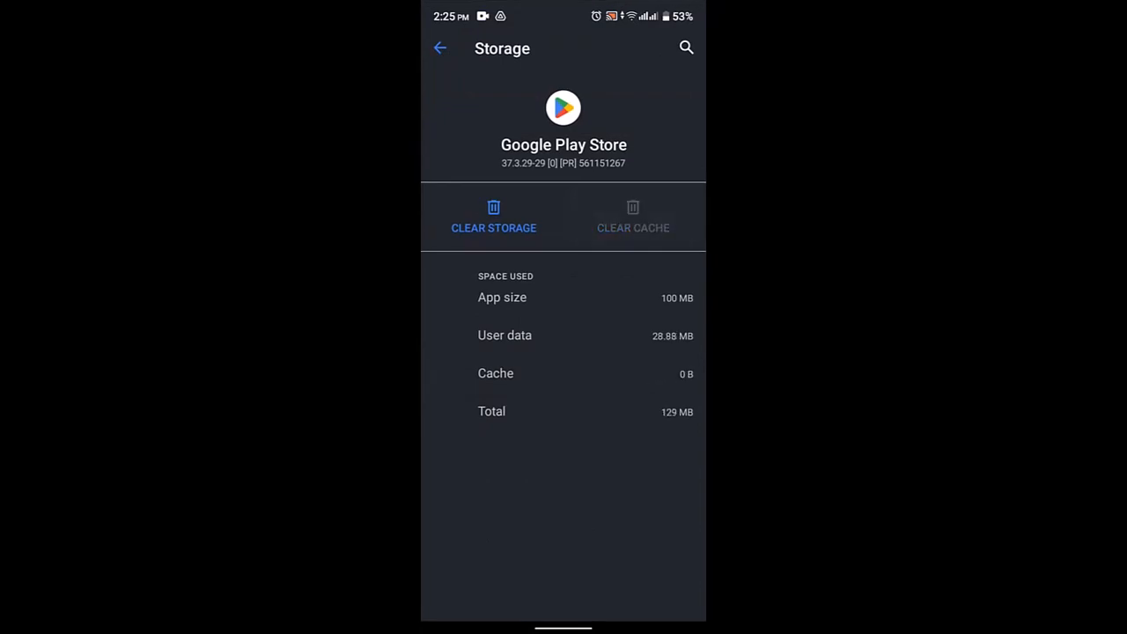
pyautogui.click(494, 217)
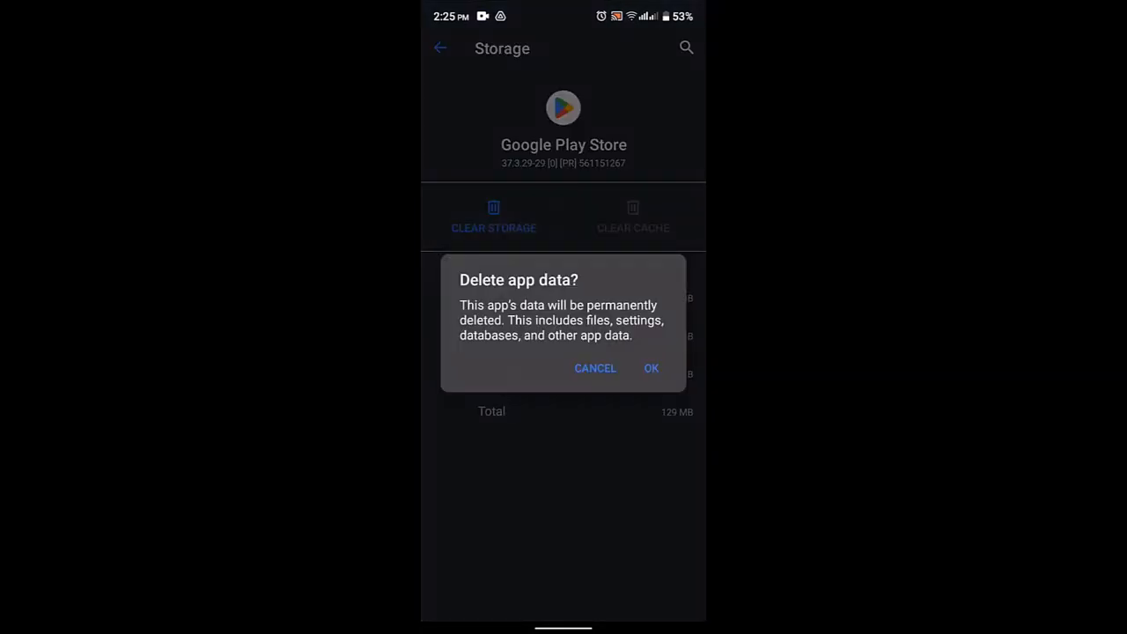
pyautogui.click(651, 368)
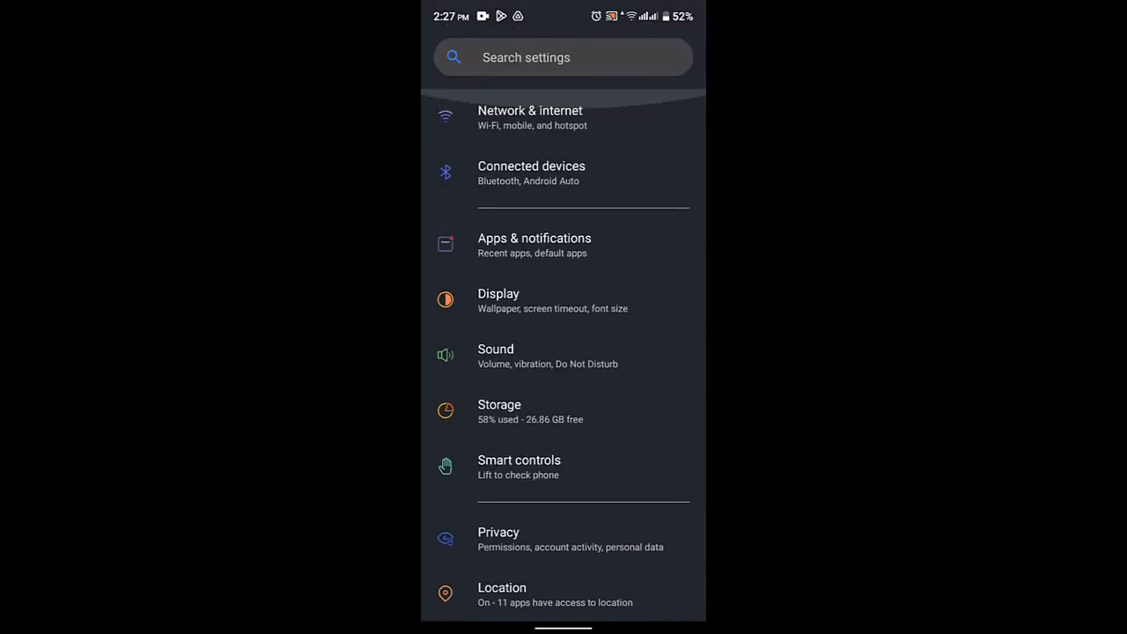
# Check Date & time under System settings, showing GMT+05:45, and go back.
pyautogui.scroll(-3)
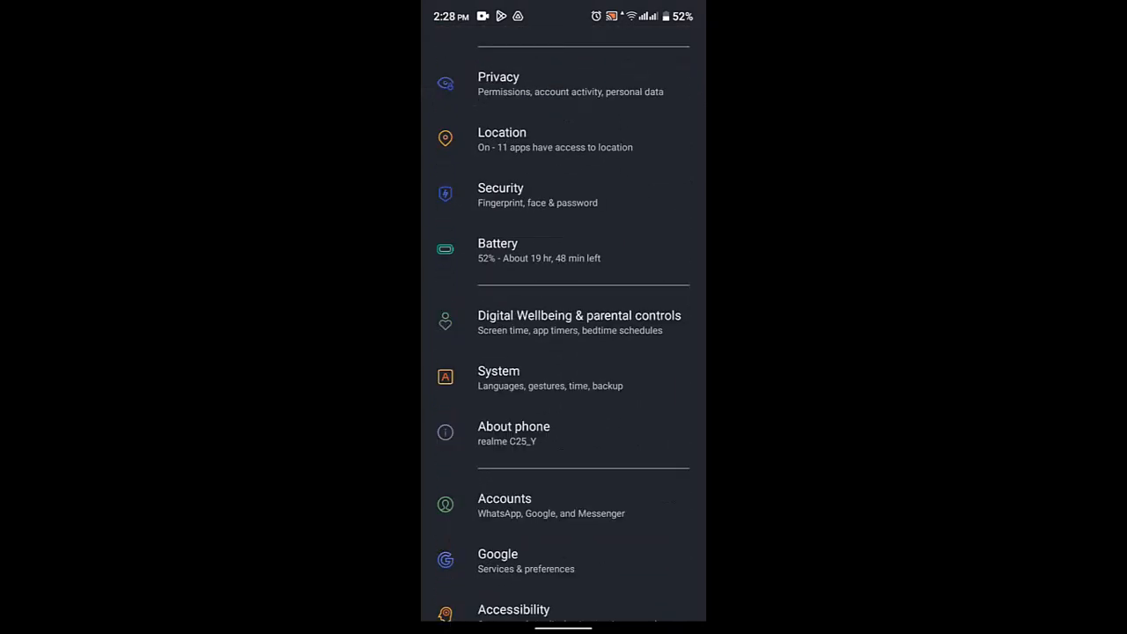
pyautogui.click(498, 377)
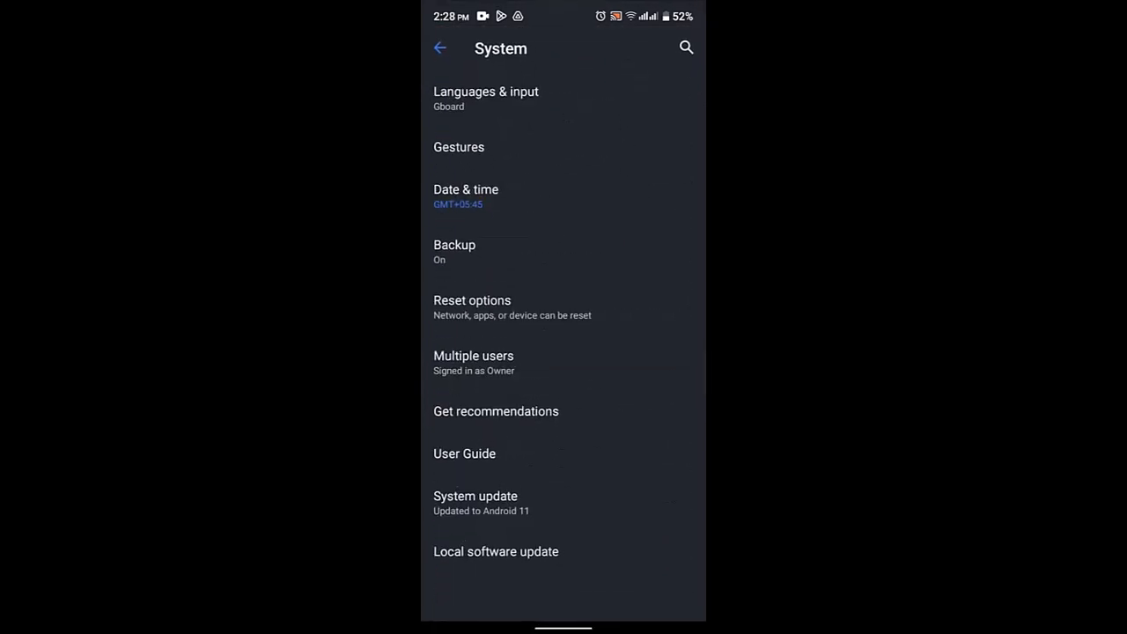
pyautogui.click(466, 189)
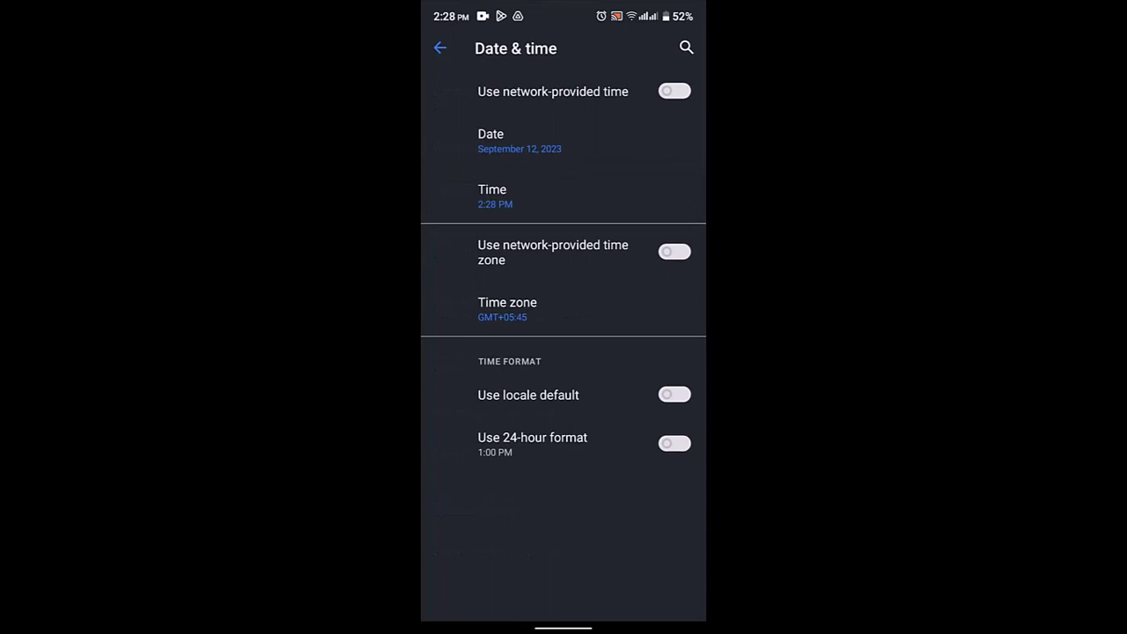
pyautogui.click(440, 48)
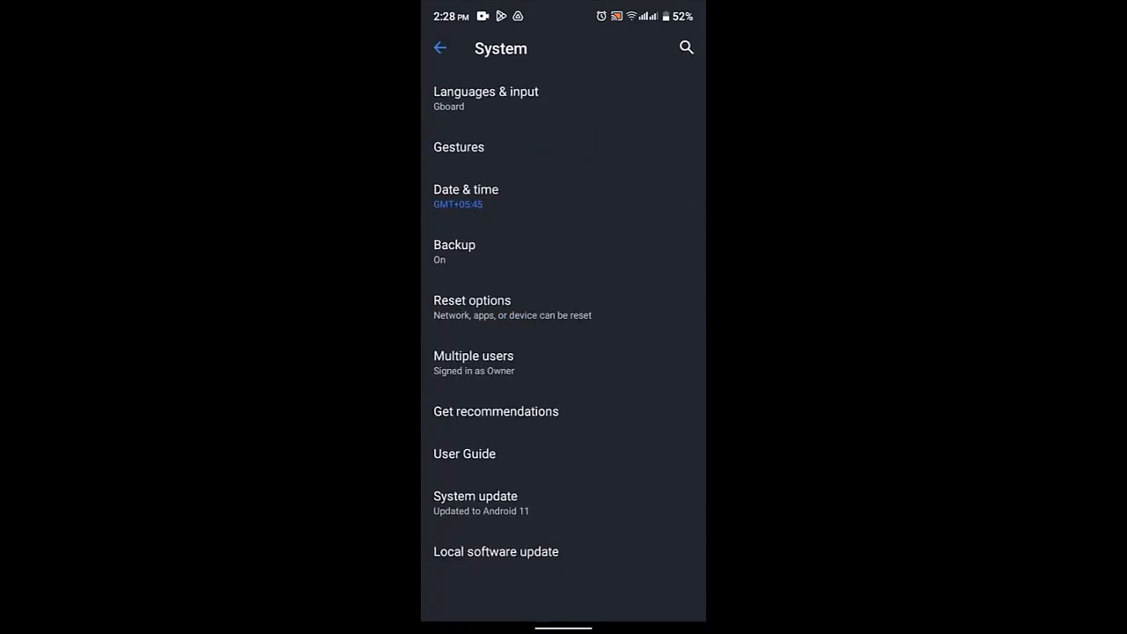